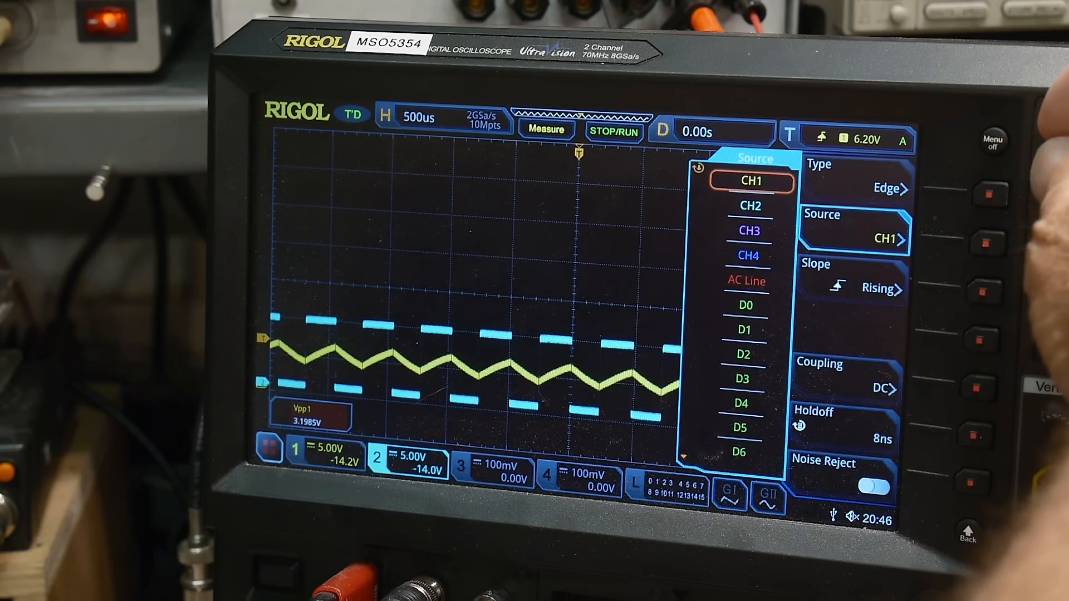
Step: Select CH2 as the trigger source so the scope triggers on channel 2
left_click(750, 206)
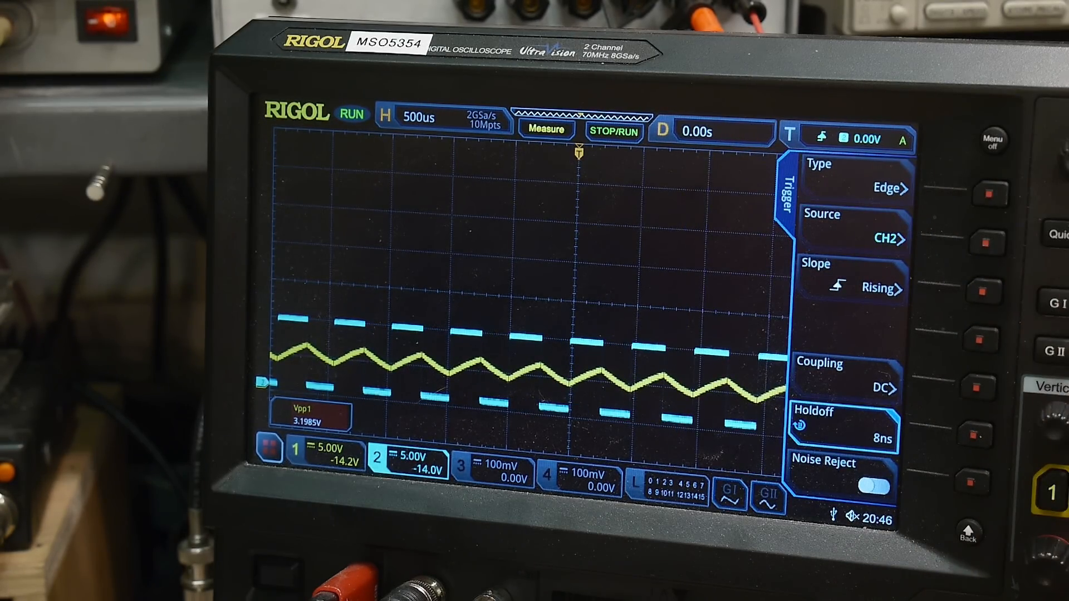